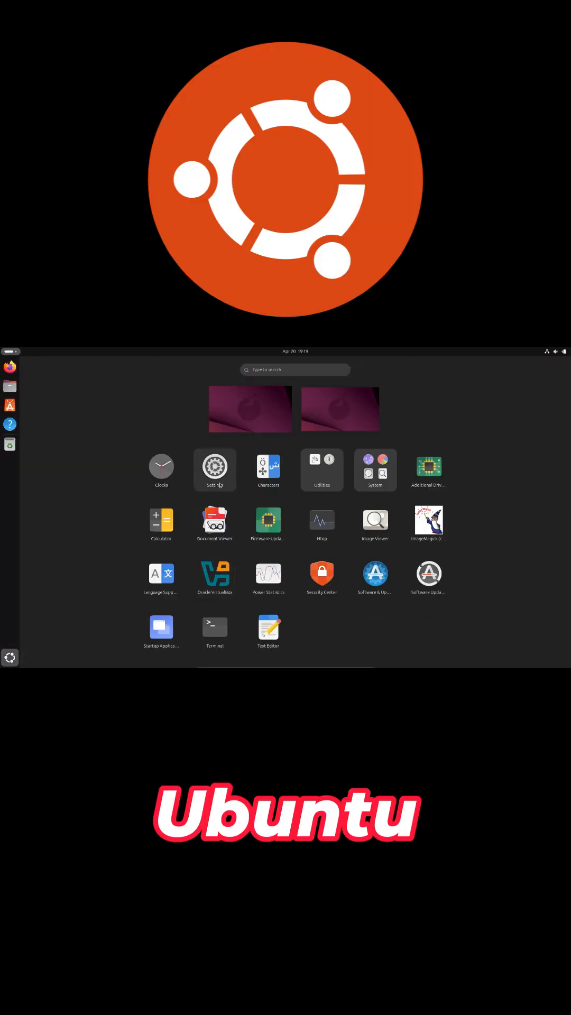
Step: Show the Ubuntu app grid, then the Linux Mint menu's Places folders (Home, Documents, Downloads)
{"action": "left_click", "coordinate": [214, 469]}
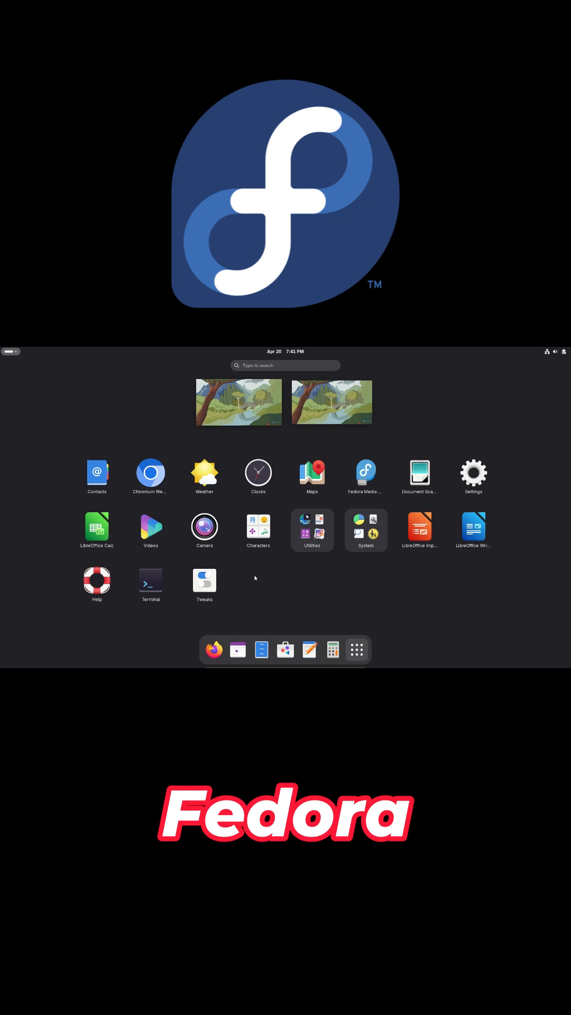
{"action": "left_click", "coordinate": [473, 473]}
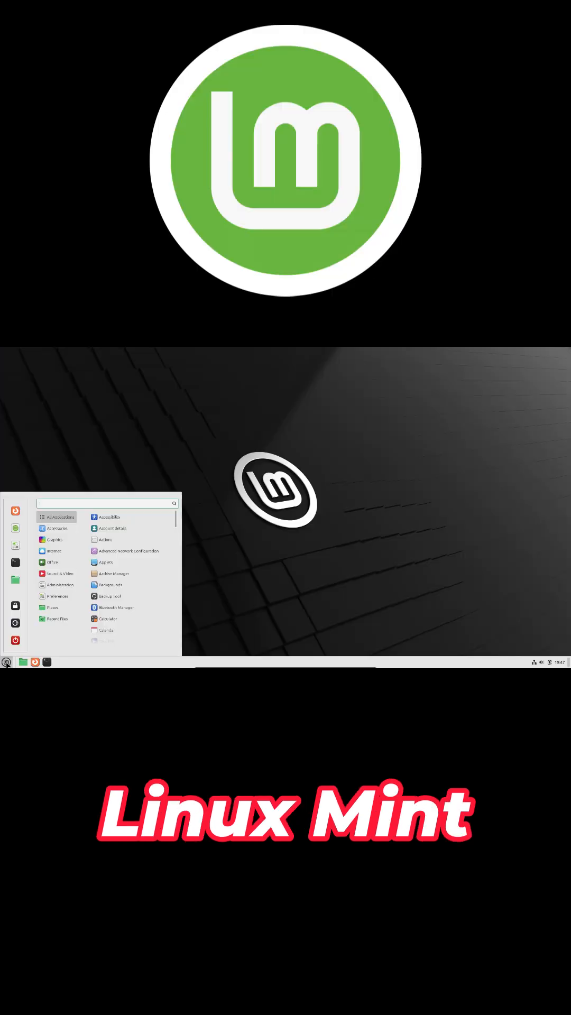
{"action": "left_click", "coordinate": [52, 607]}
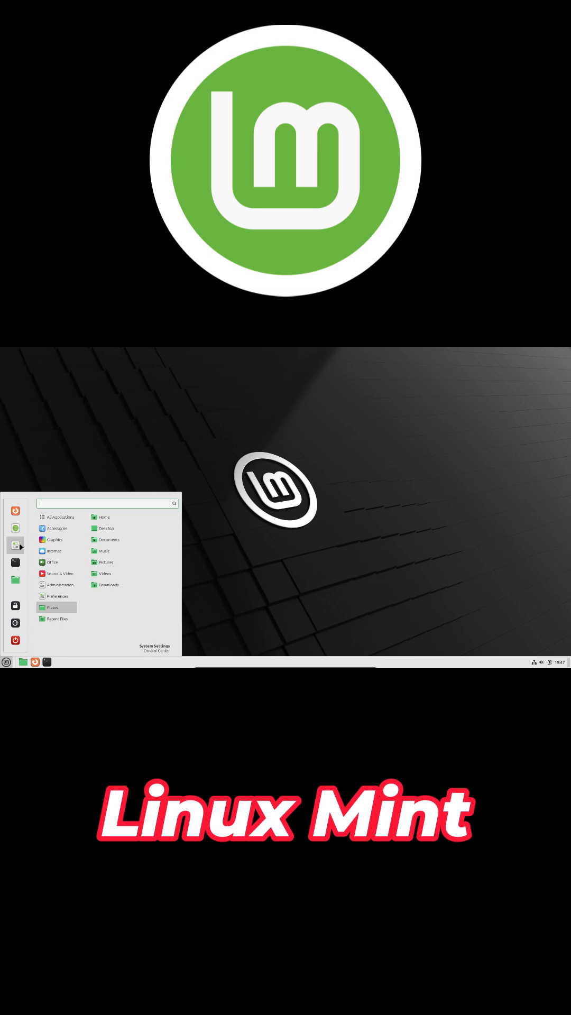
{"action": "left_click", "coordinate": [154, 646]}
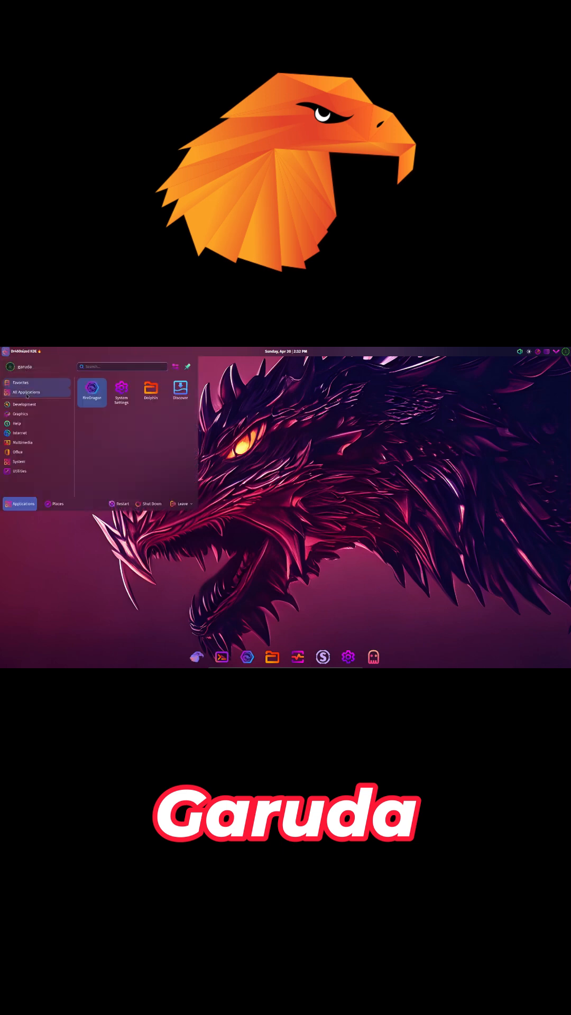
Step: Show Garuda's launcher favourites: FireDragon, System Settings, Dolphin and Discover
{"action": "left_click", "coordinate": [19, 413]}
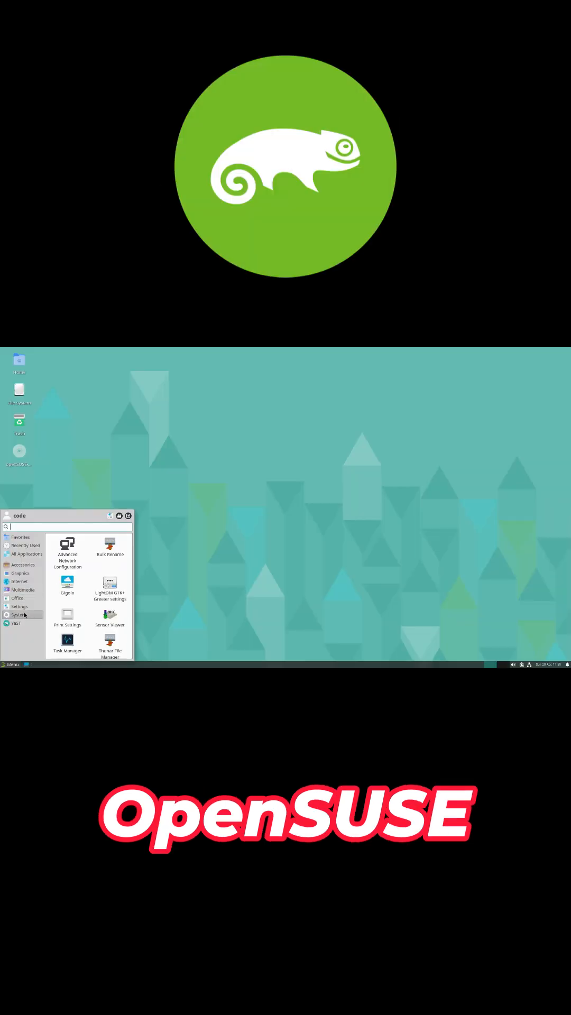
Step: Open openSUSE's Settings Manager and home-folder window, then close them to the teal desktop
{"action": "left_click", "coordinate": [19, 605]}
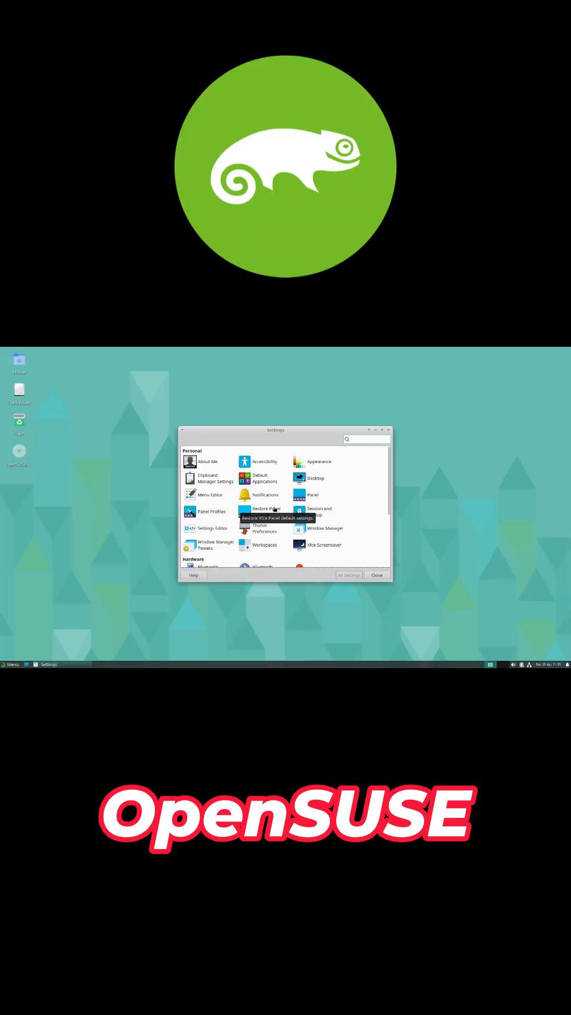
{"action": "left_click", "coordinate": [377, 574]}
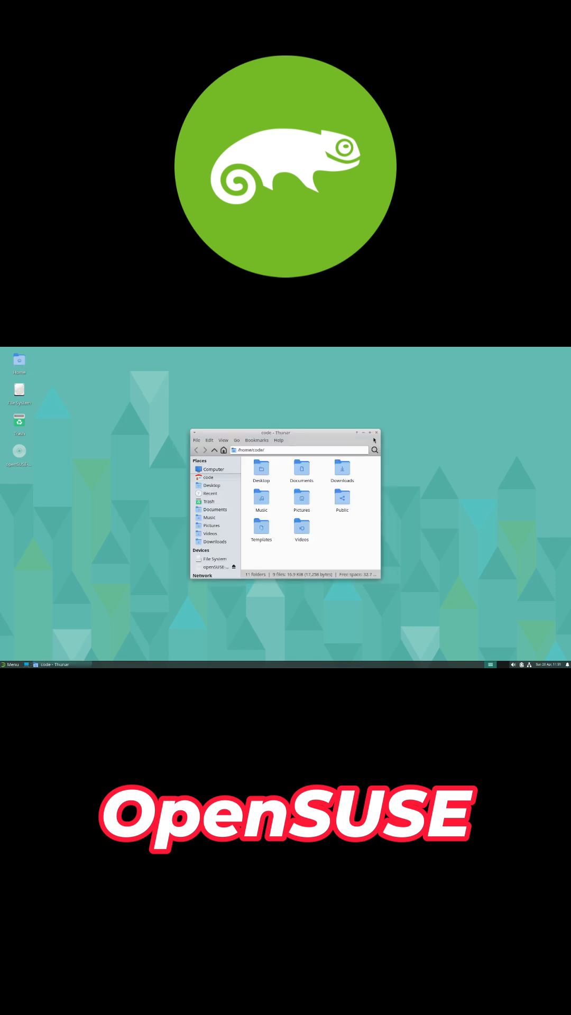
{"action": "left_click", "coordinate": [375, 433]}
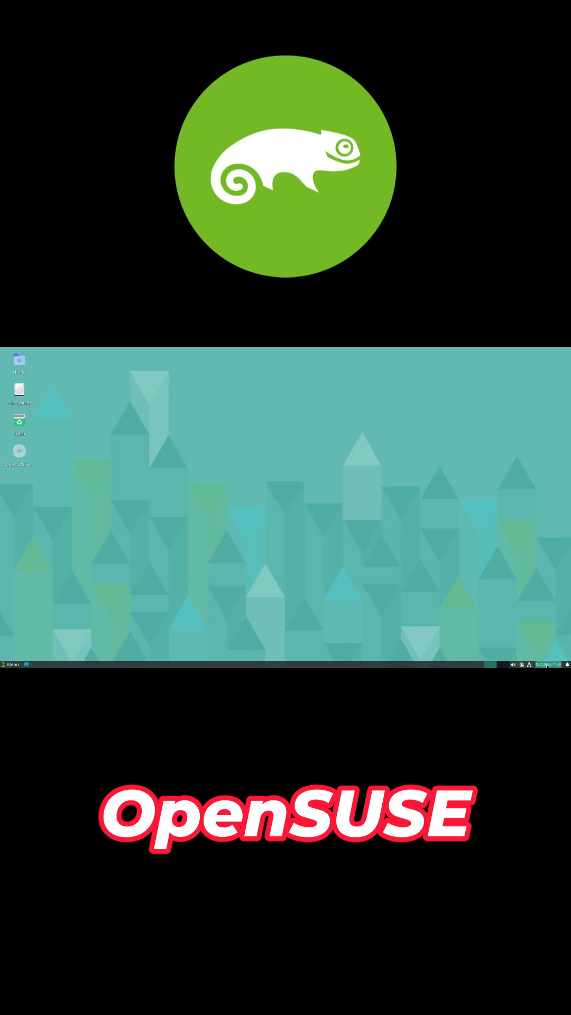